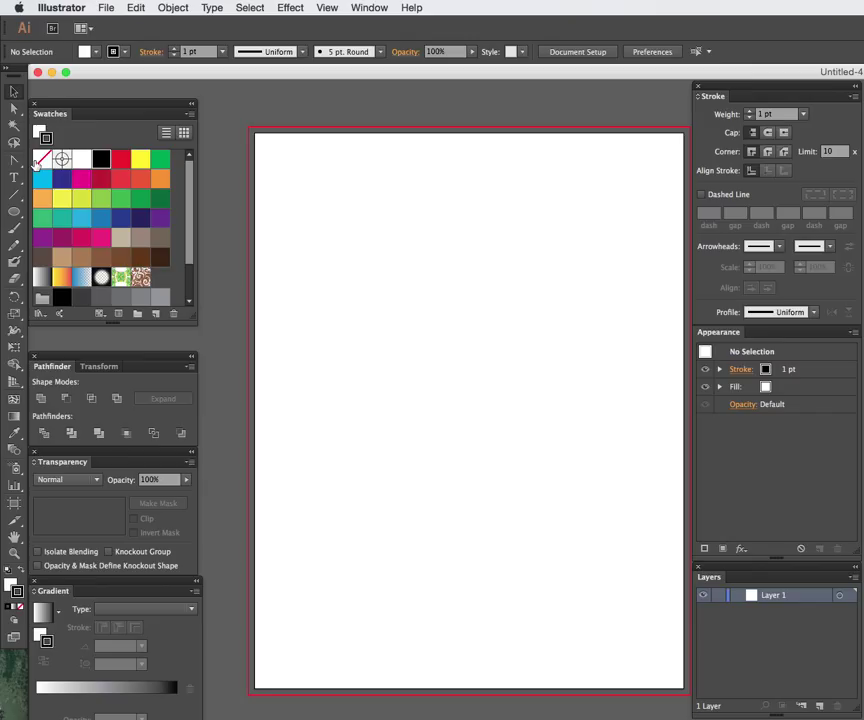
pyautogui.moveTo(13, 186)
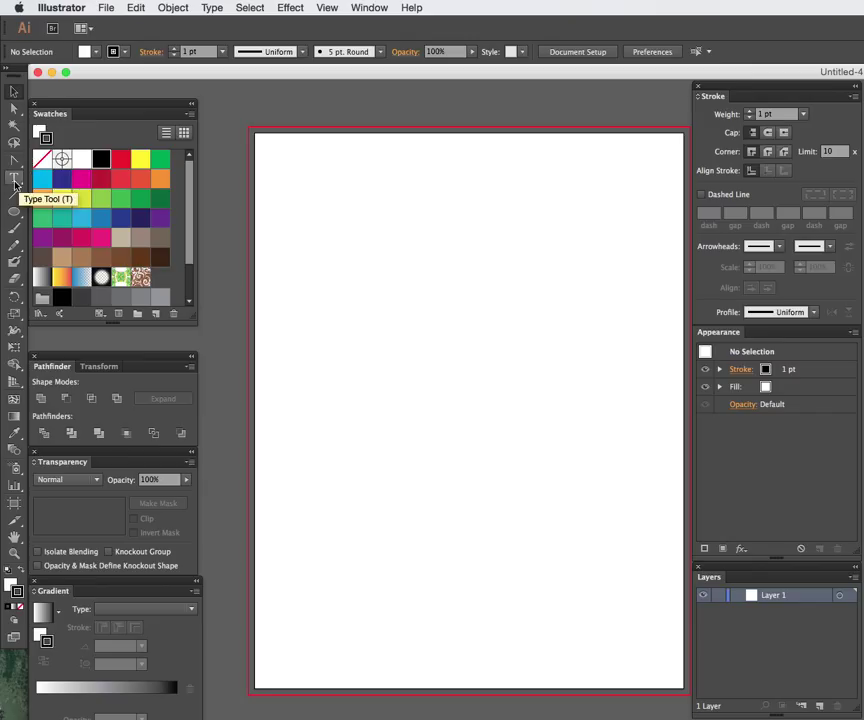
pyautogui.moveTo(14, 186)
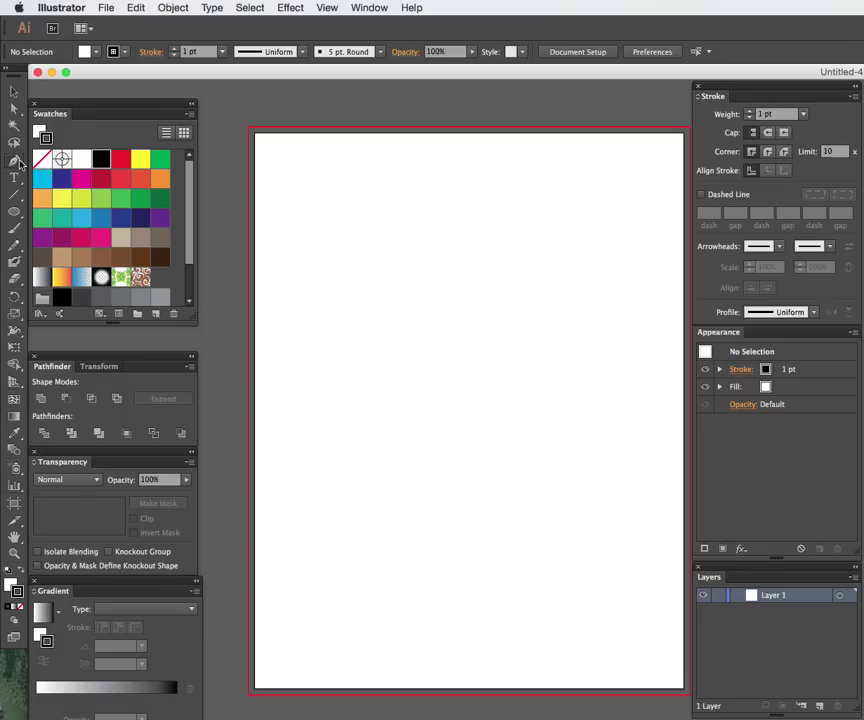
# - Select the Pen Tool from the Tools panel to start drawing paths
pyautogui.click(13, 161)
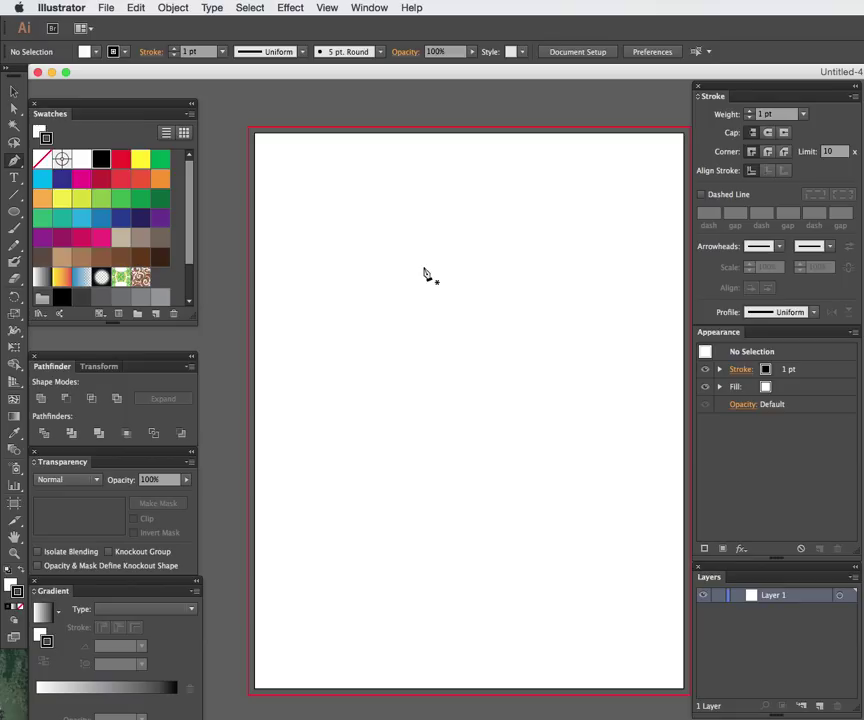
pyautogui.moveTo(426, 281)
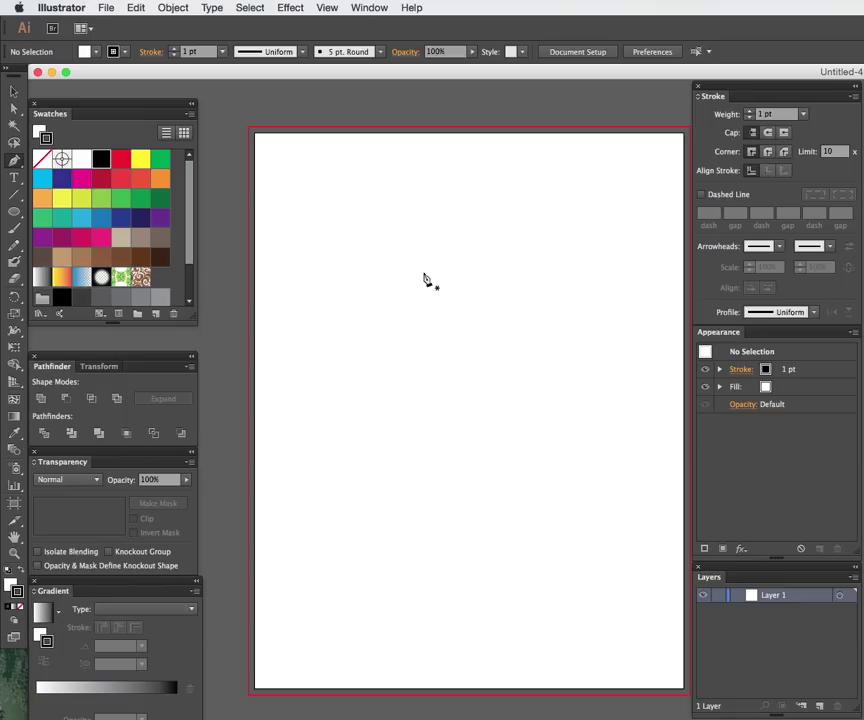
pyautogui.moveTo(439, 284)
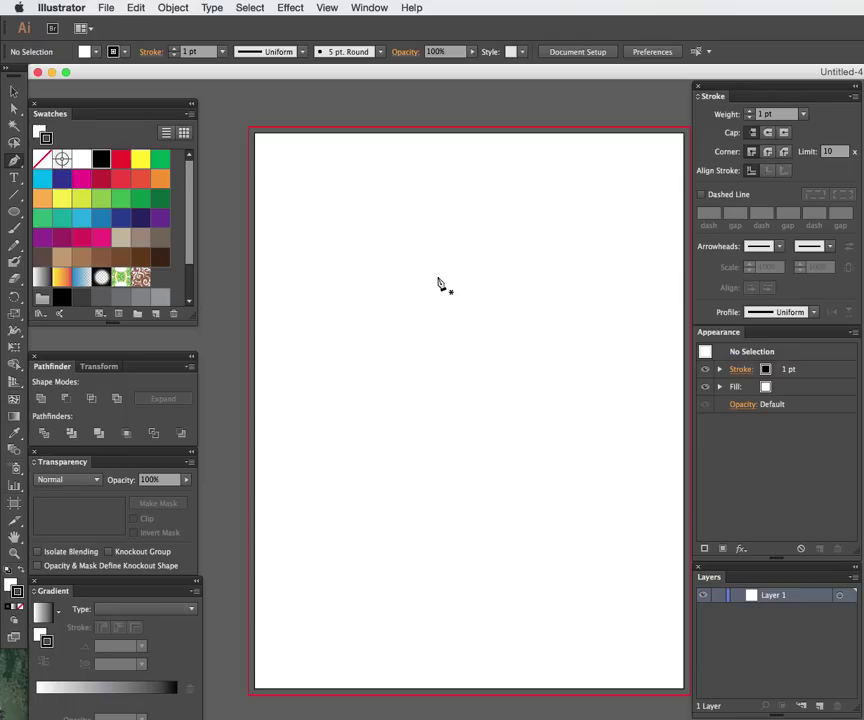
pyautogui.moveTo(443, 283)
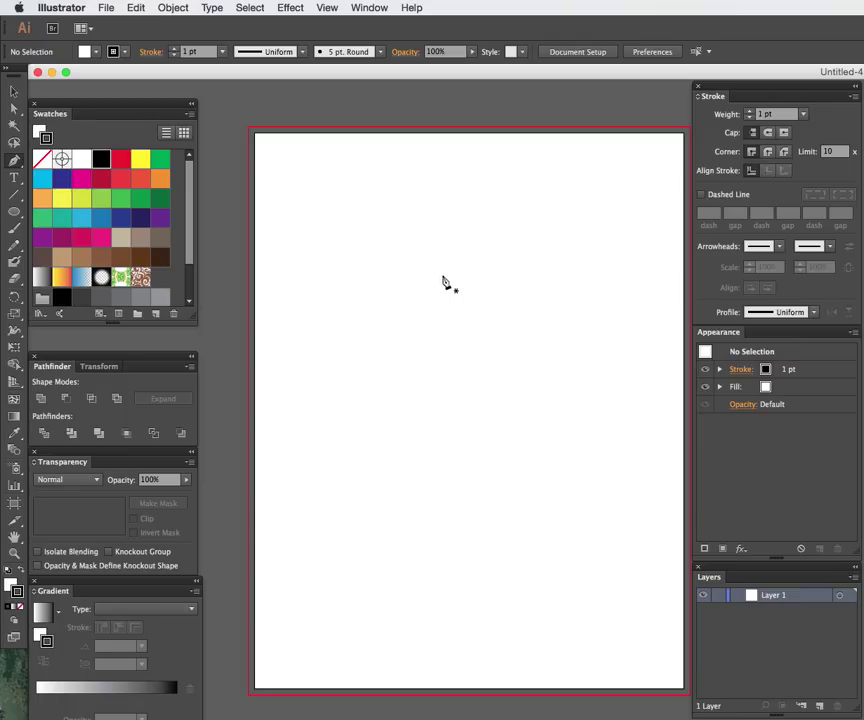
pyautogui.moveTo(453, 233)
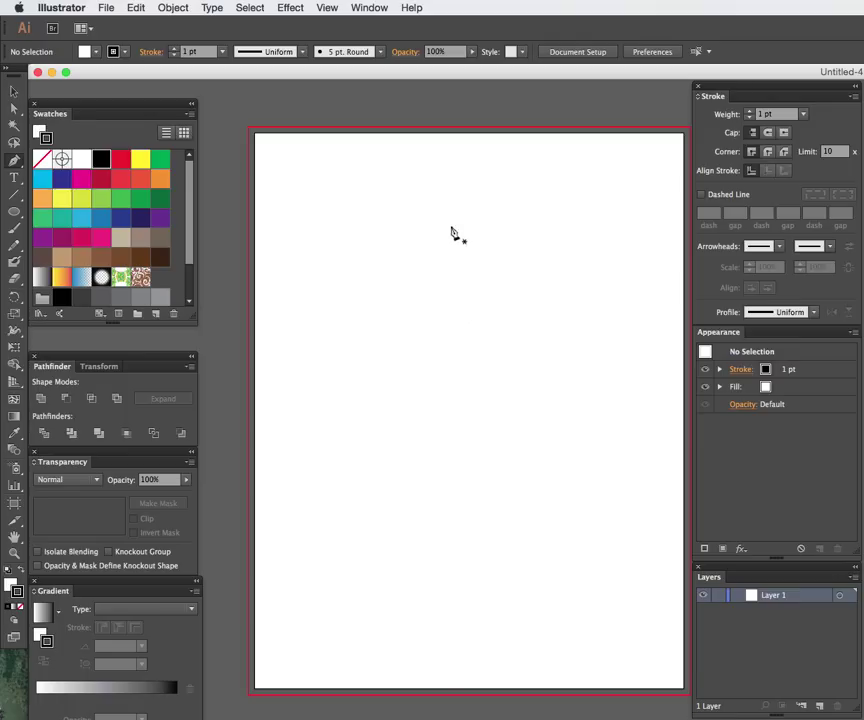
pyautogui.moveTo(422, 343)
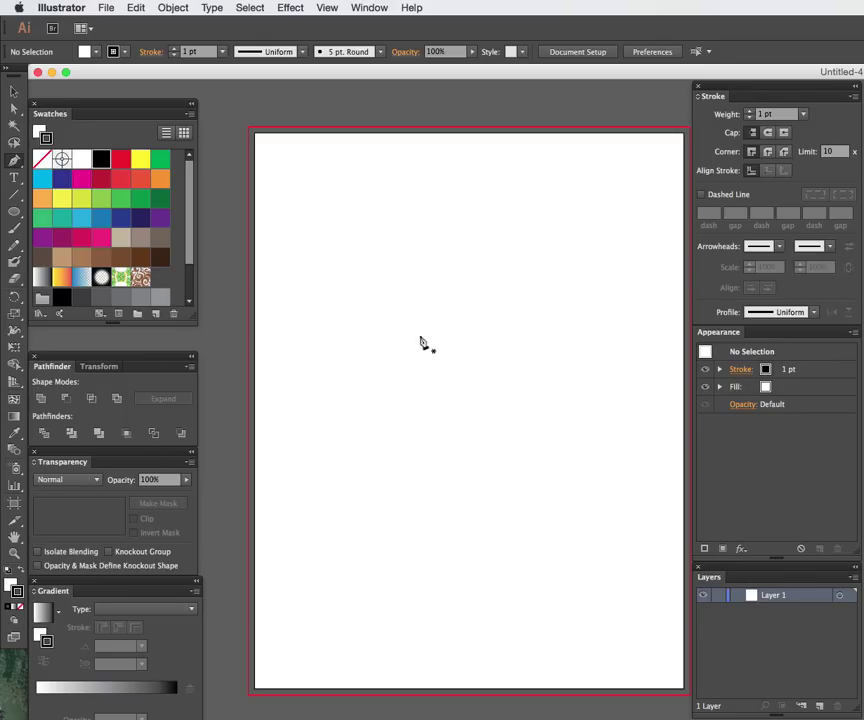
pyautogui.moveTo(374, 312)
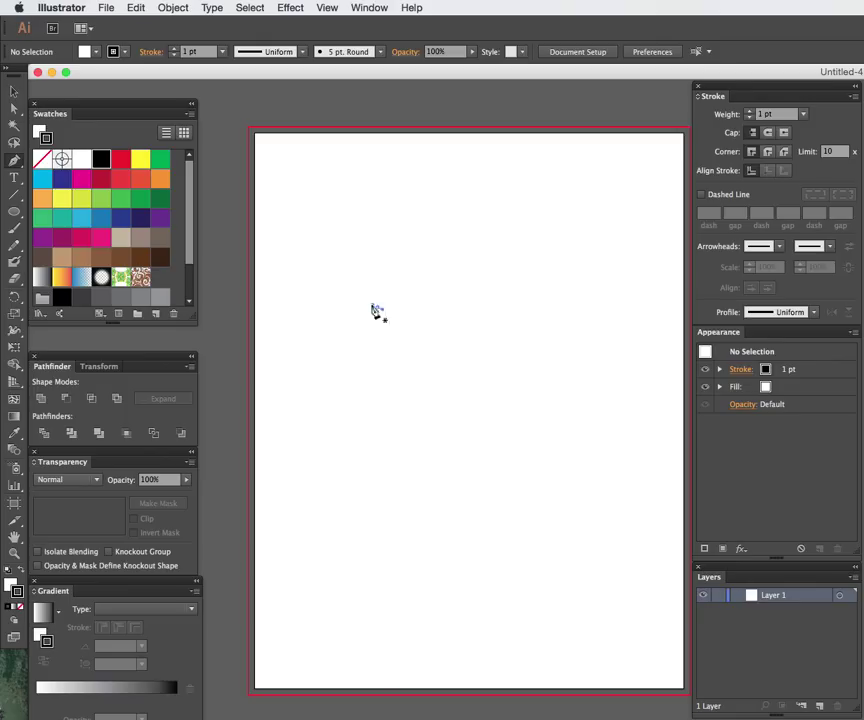
# - Place curved anchors from the trunk tip down to the chest and front foot, then over the head
pyautogui.moveTo(355, 318); pyautogui.dragTo(375, 325)
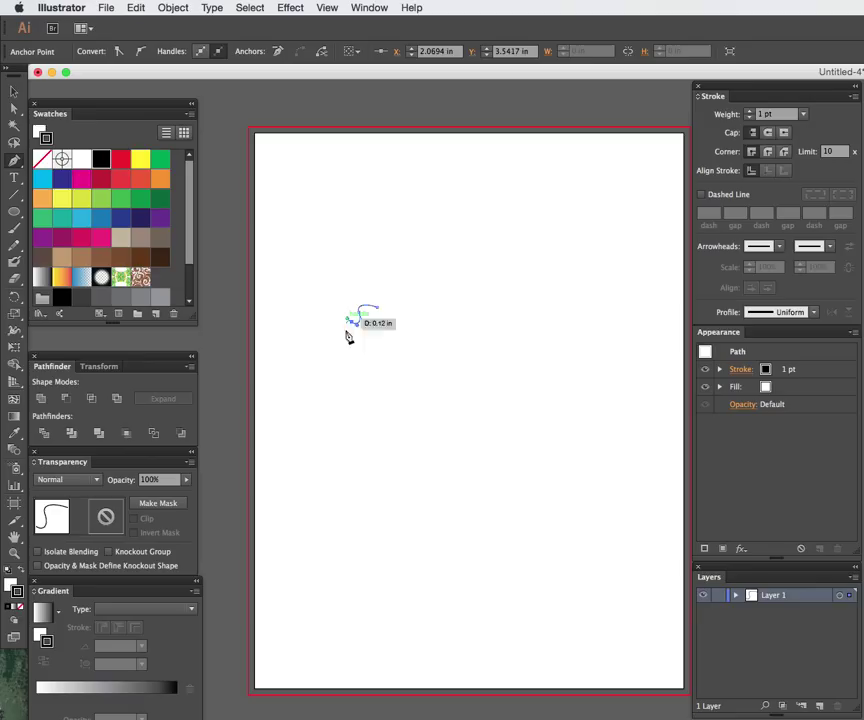
pyautogui.moveTo(360, 320); pyautogui.dragTo(412, 395)
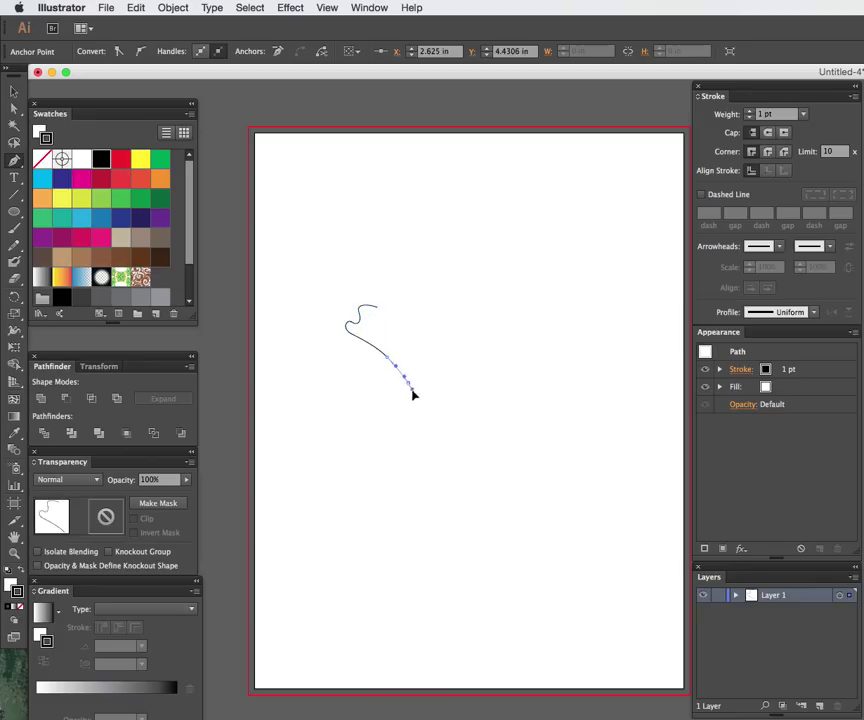
pyautogui.moveTo(415, 395); pyautogui.dragTo(460, 405)
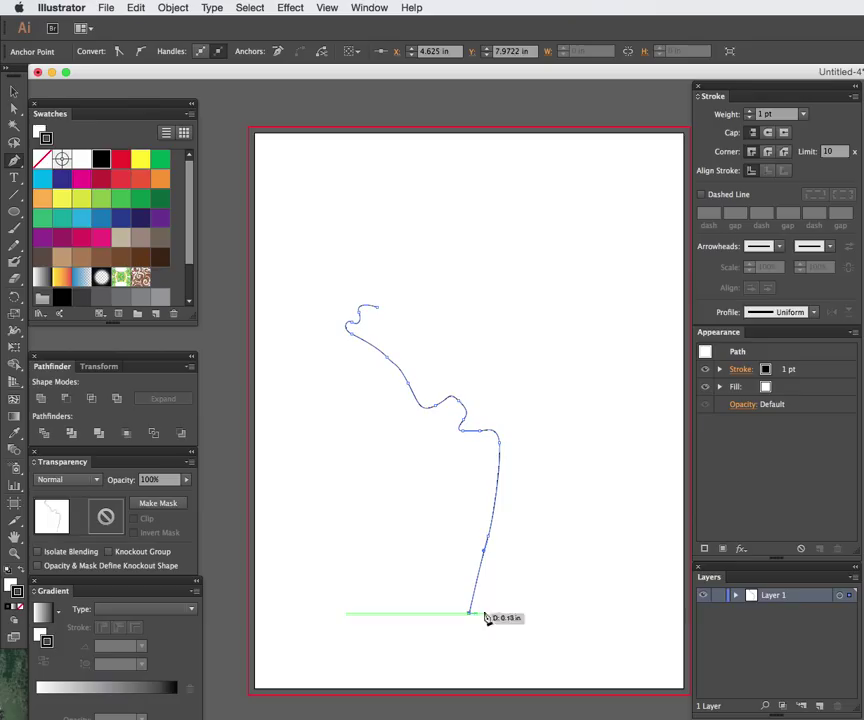
pyautogui.moveTo(473, 617); pyautogui.dragTo(575, 466)
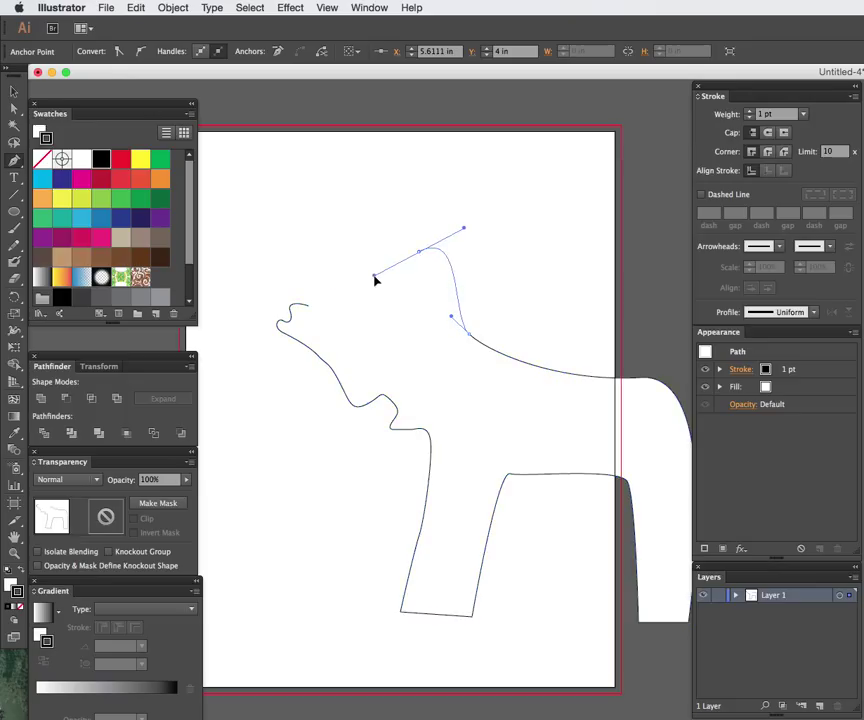
pyautogui.moveTo(375, 280); pyautogui.dragTo(355, 335)
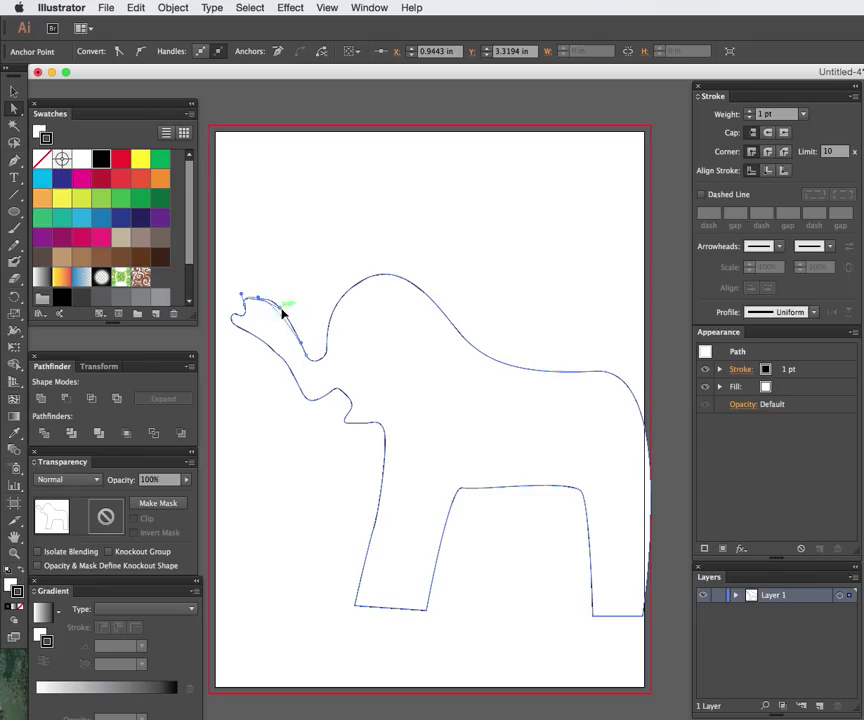
# - Drag the trunk-tip curve and anchor into a rounded, upward-curling end
pyautogui.moveTo(285, 303); pyautogui.dragTo(265, 350)
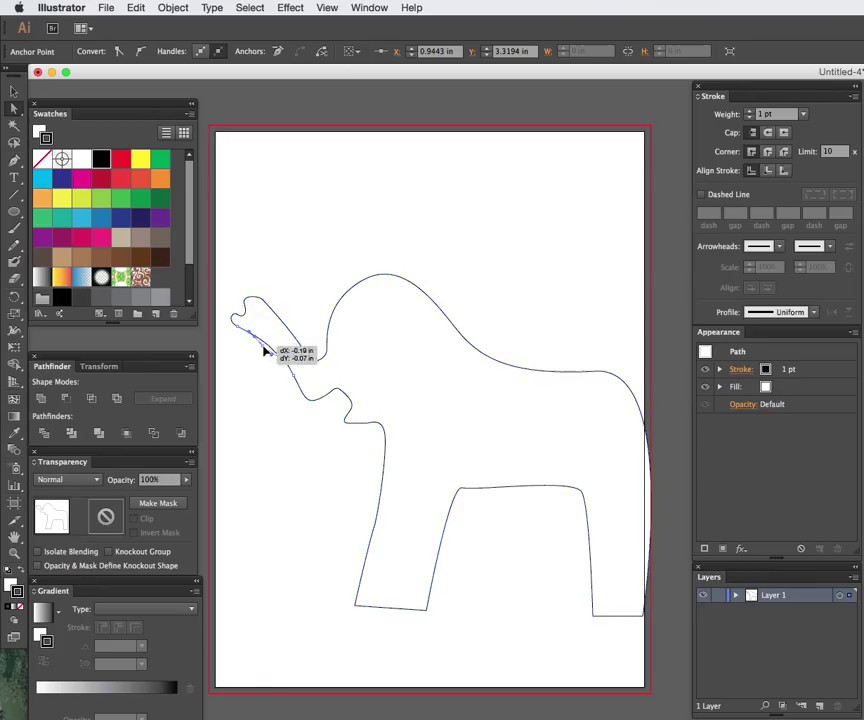
pyautogui.moveTo(265, 350); pyautogui.dragTo(305, 390)
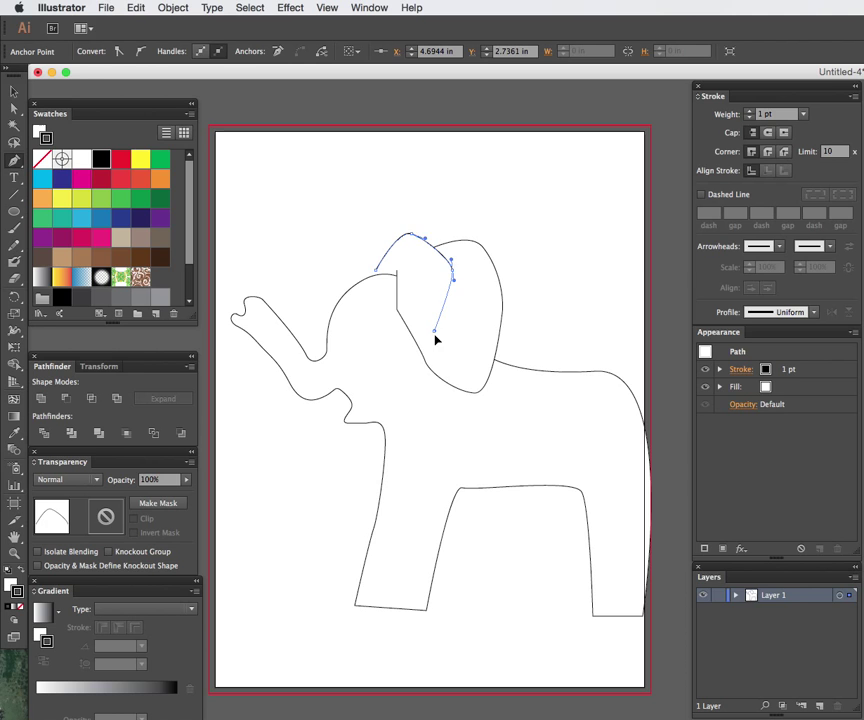
# - Shape the front ear curve over the head and start a far leg outline
pyautogui.moveTo(435, 330); pyautogui.dragTo(386, 378)
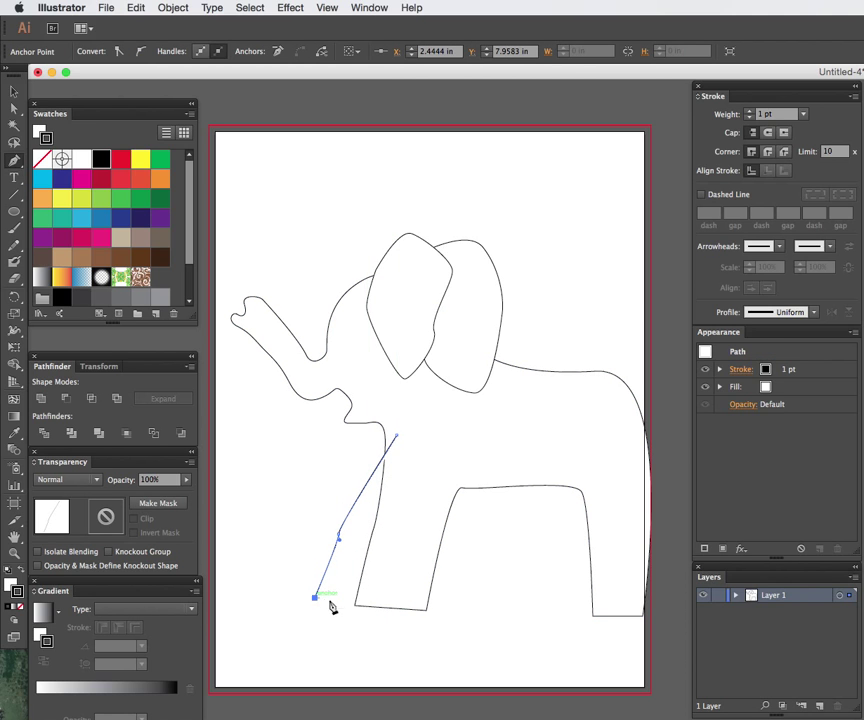
pyautogui.moveTo(315, 595); pyautogui.dragTo(345, 535)
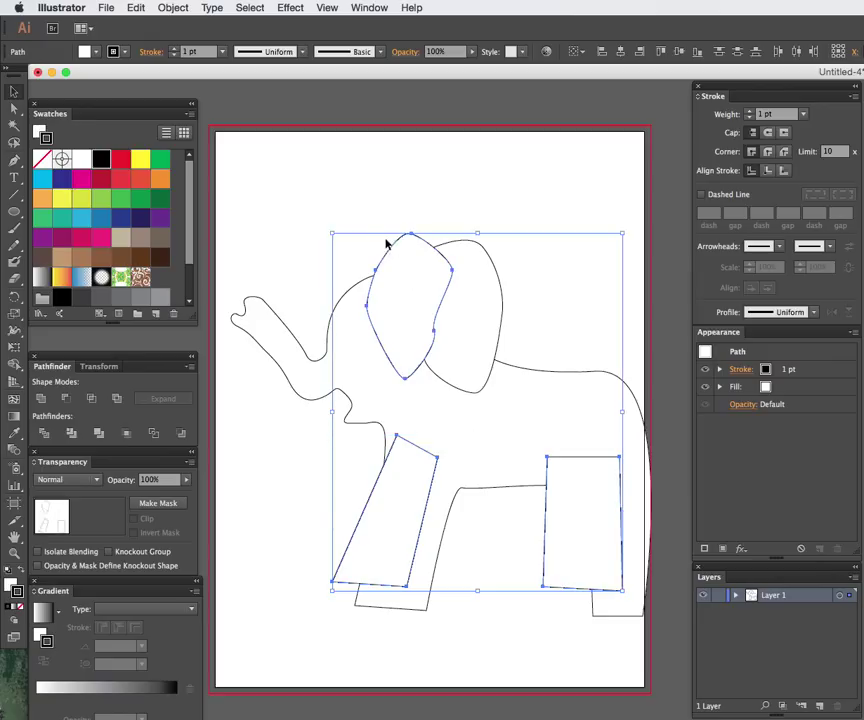
pyautogui.moveTo(393, 242)
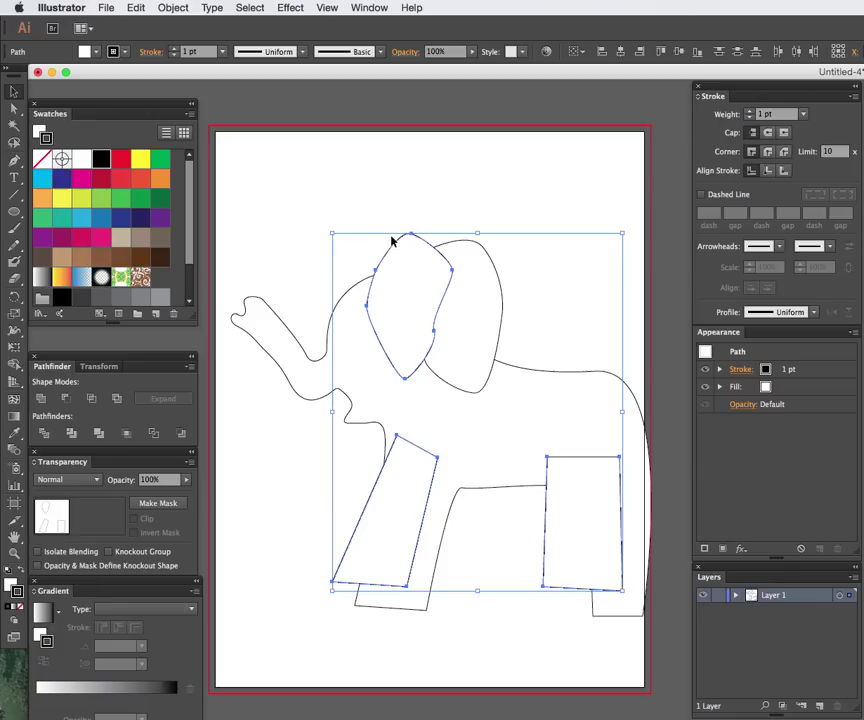
pyautogui.moveTo(379, 175)
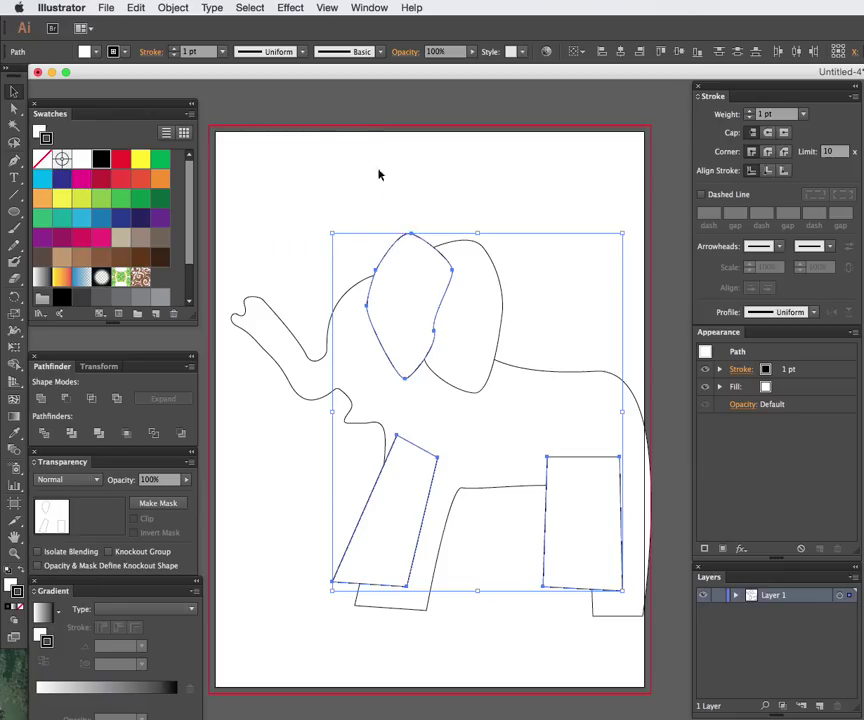
# - Send the far ear and legs to back, then begin a curved path below the trunk
pyautogui.click(166, 9)
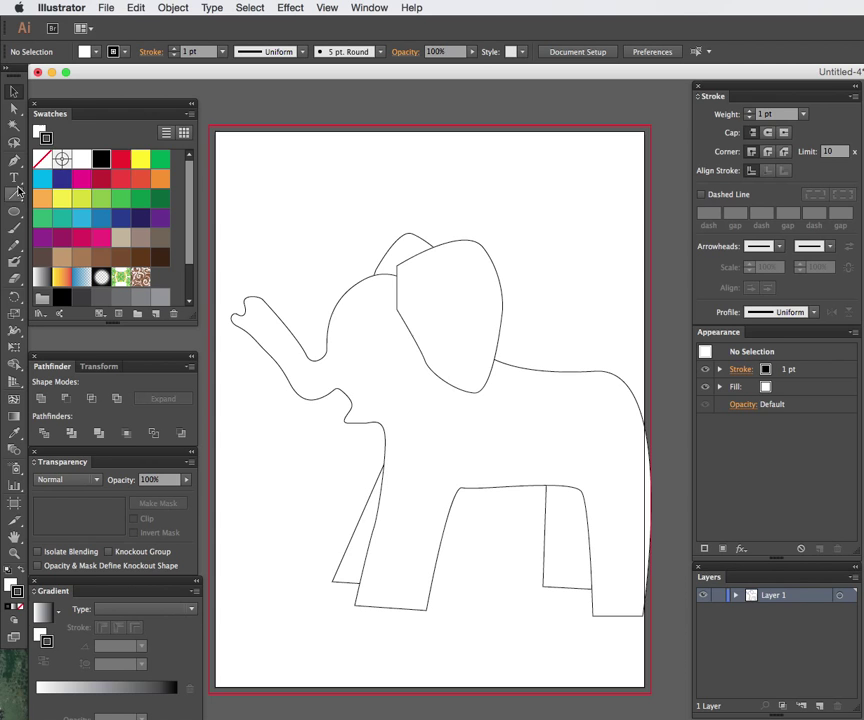
pyautogui.moveTo(385, 512); pyautogui.dragTo(560, 512)
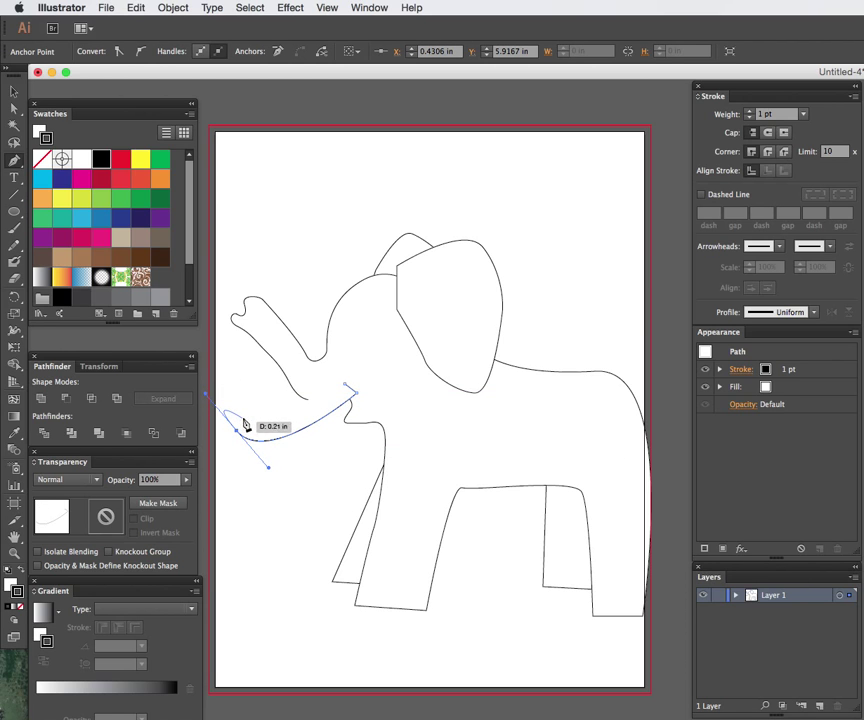
# - Draw a curved, pointed tusk below the trunk and select the finished shape
pyautogui.moveTo(245, 423); pyautogui.dragTo(360, 388)
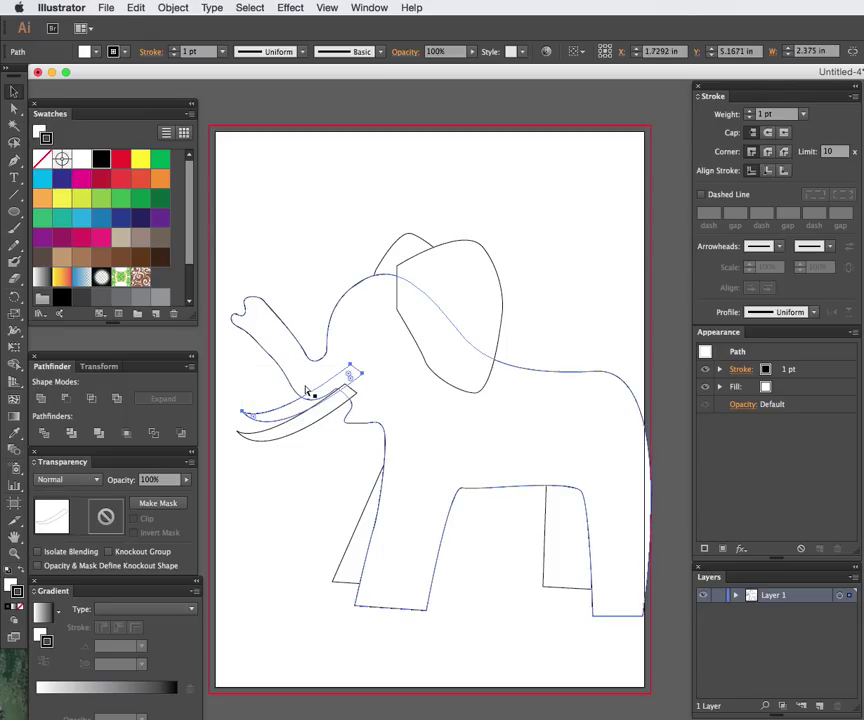
pyautogui.click(308, 486)
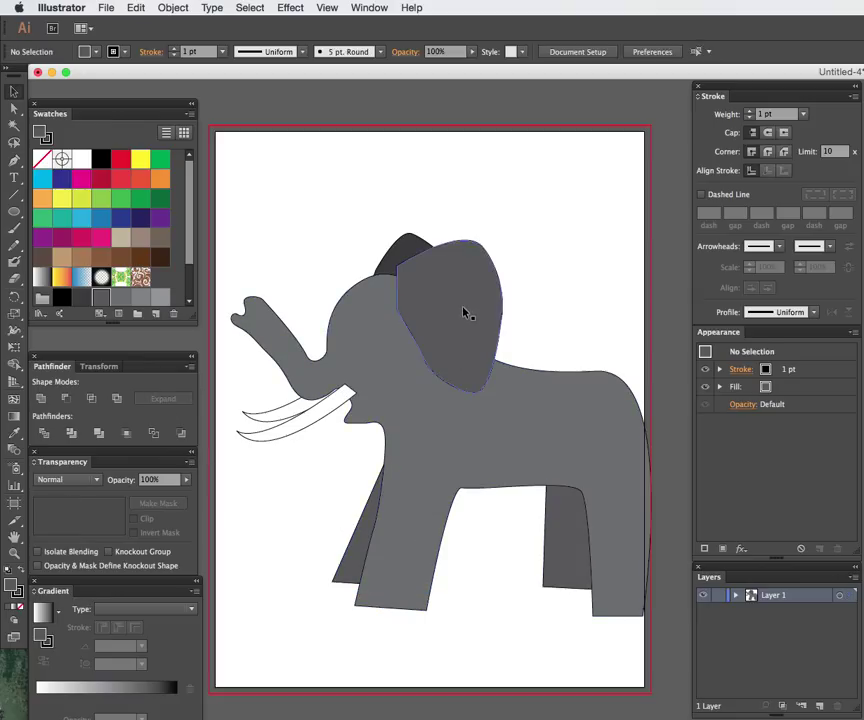
# - Fill the selected front ear with the White, Black preset gradient
pyautogui.click(463, 312)
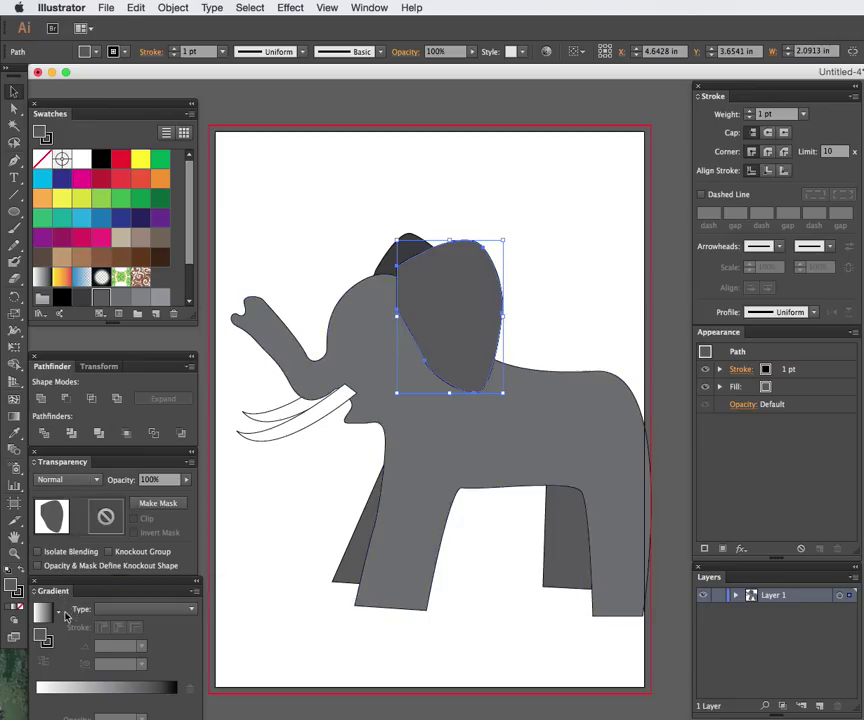
pyautogui.click(62, 608)
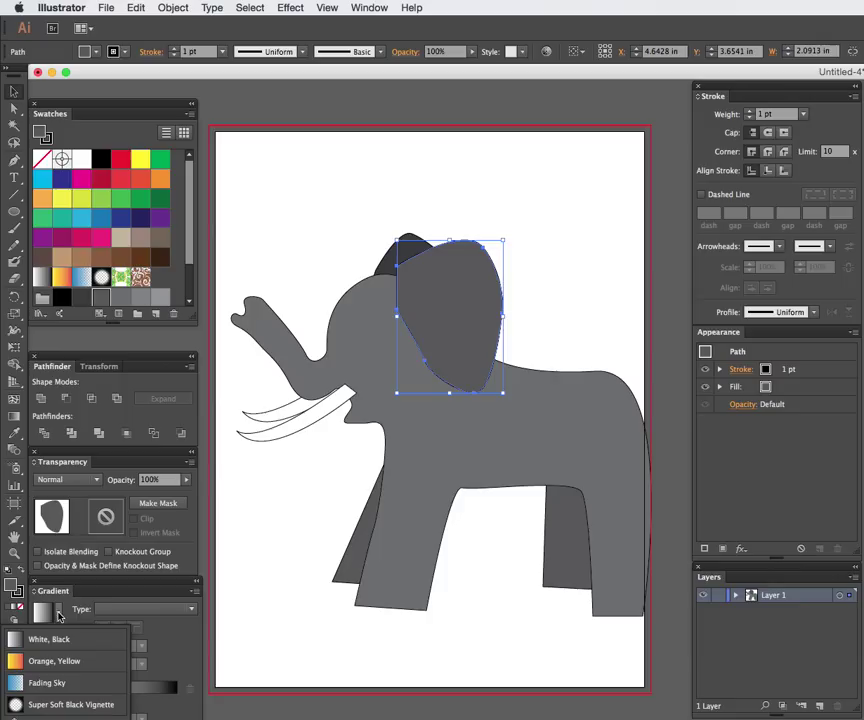
pyautogui.click(43, 639)
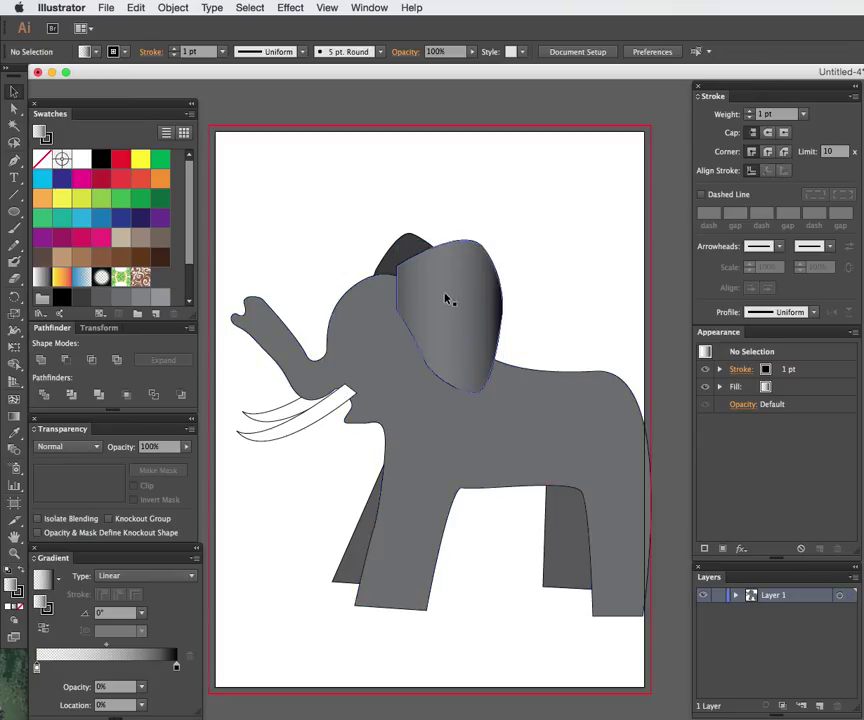
pyautogui.moveTo(490, 343)
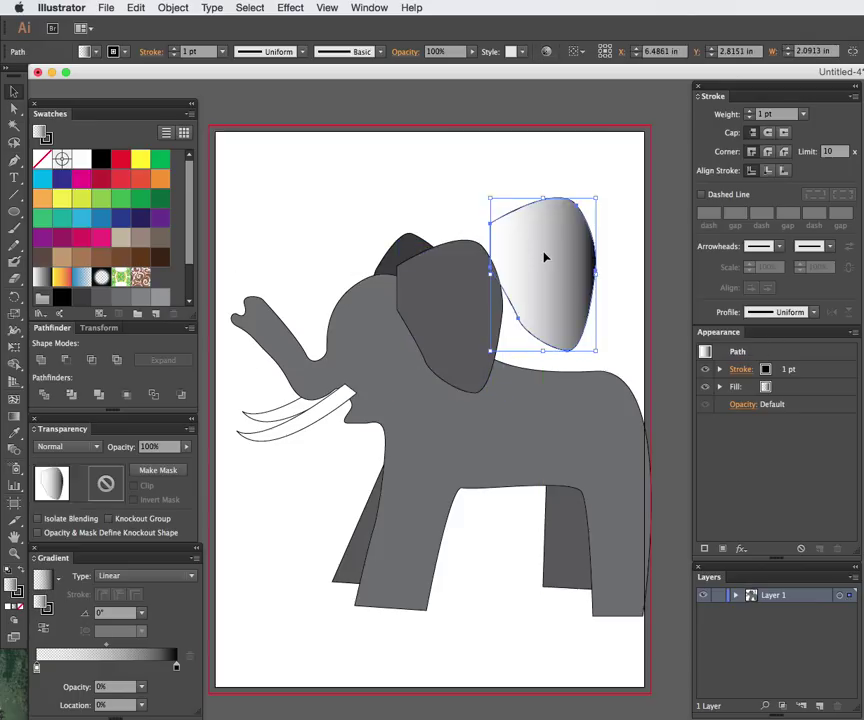
# - Move the gradient ear copy over the original and open the stop's opacity presets
pyautogui.moveTo(545, 270); pyautogui.dragTo(450, 320)
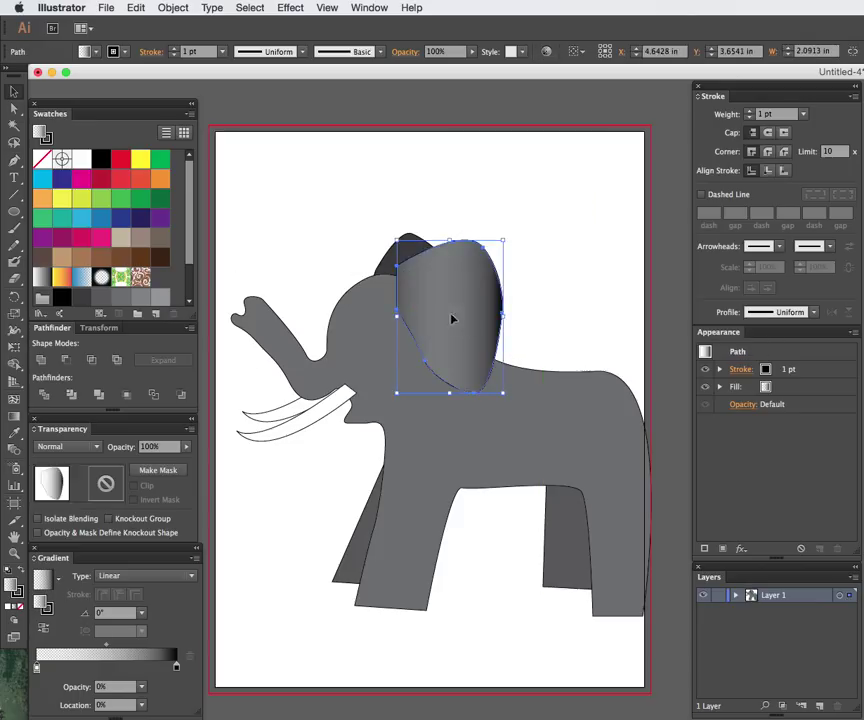
pyautogui.moveTo(404, 291)
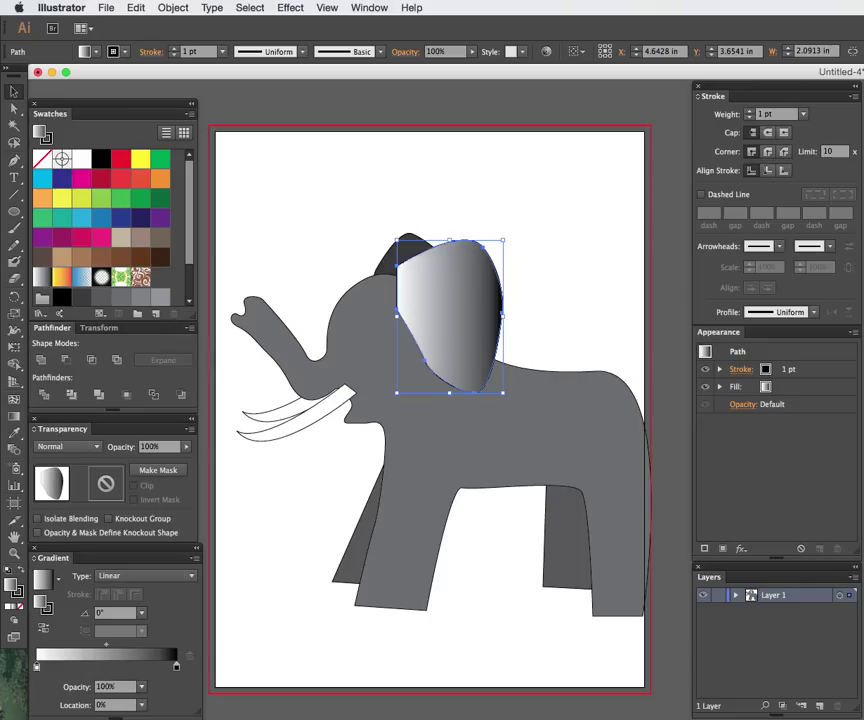
pyautogui.click(140, 688)
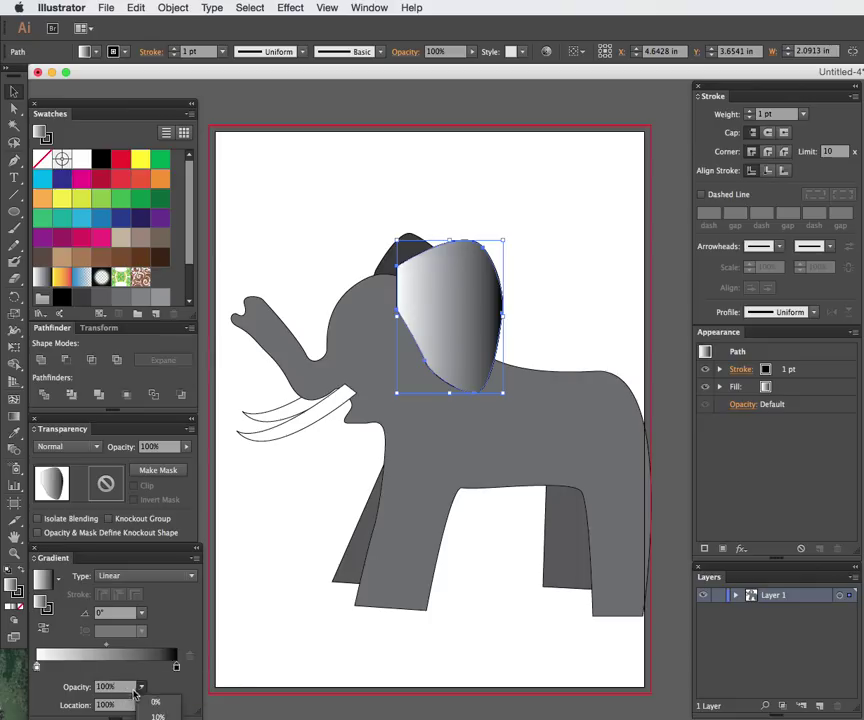